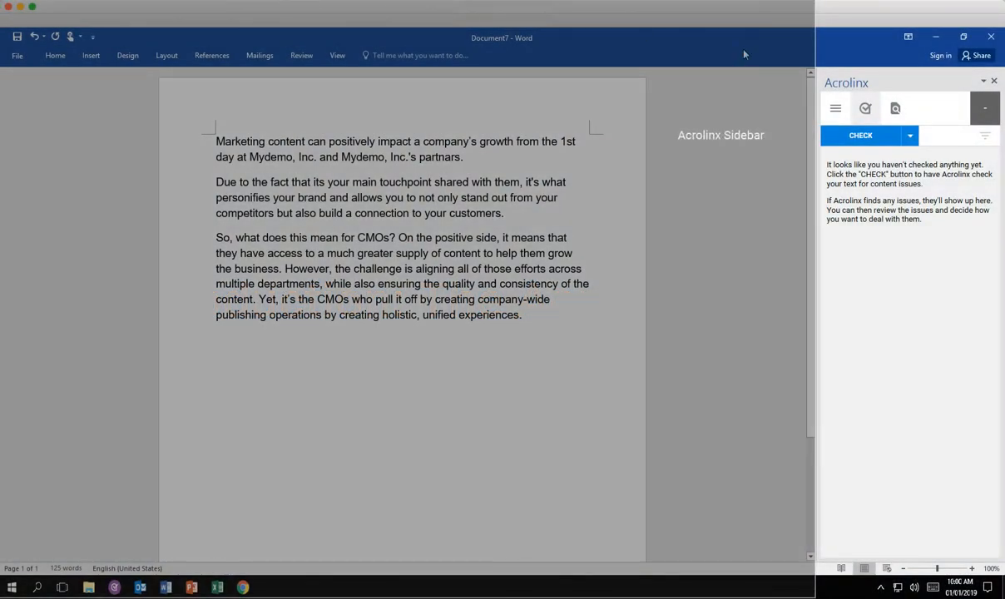
# - Choose the en-Marketing profile in the Acrolinx options
pyautogui.click(836, 108)
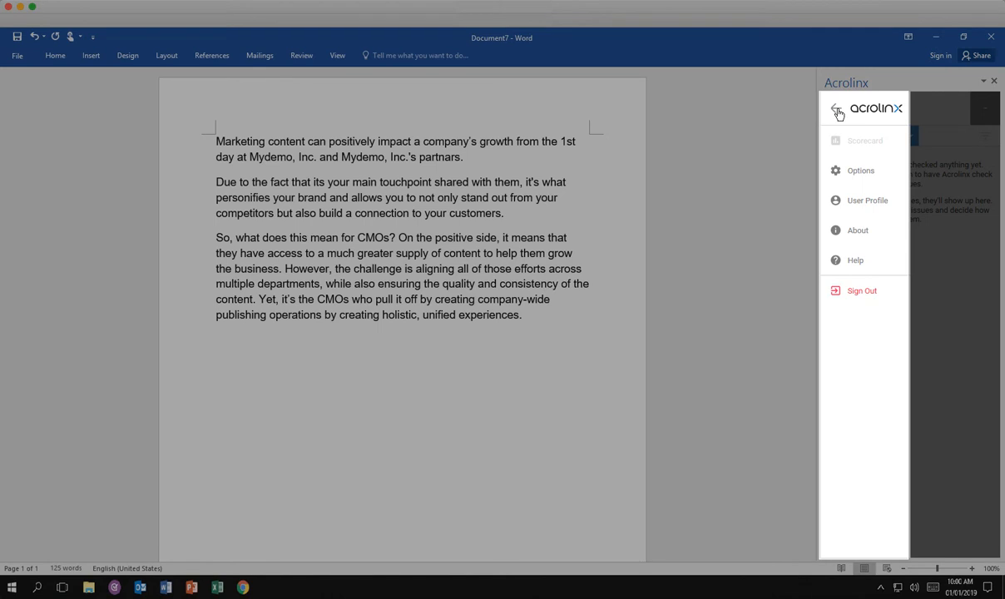
pyautogui.moveTo(861, 171)
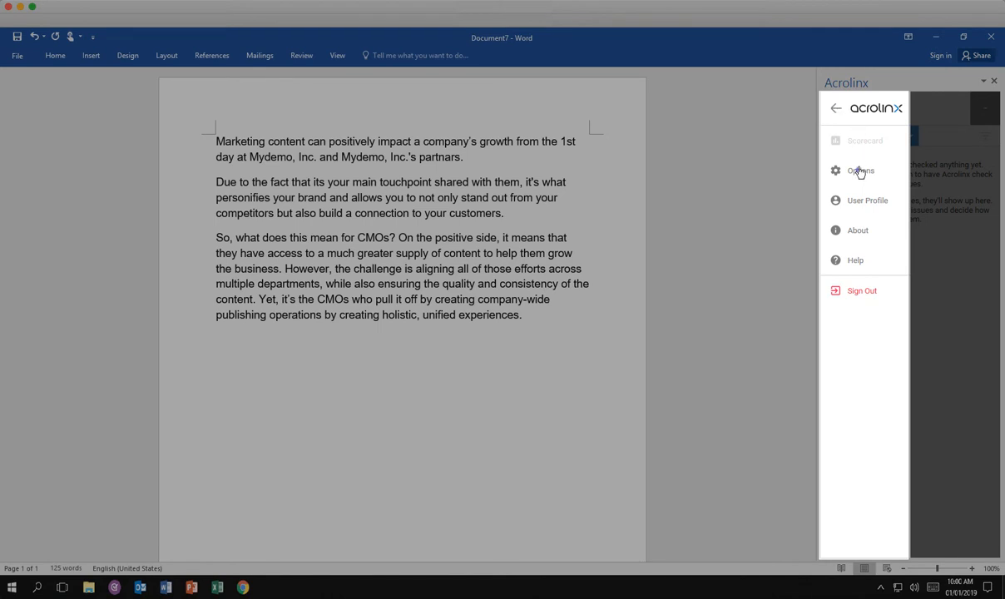
pyautogui.click(860, 170)
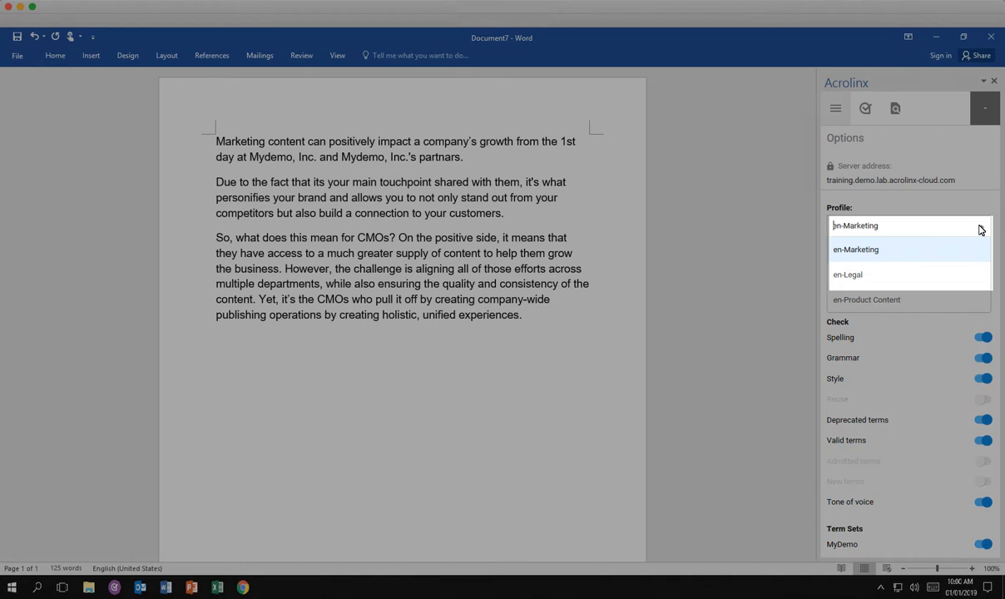
pyautogui.click(855, 250)
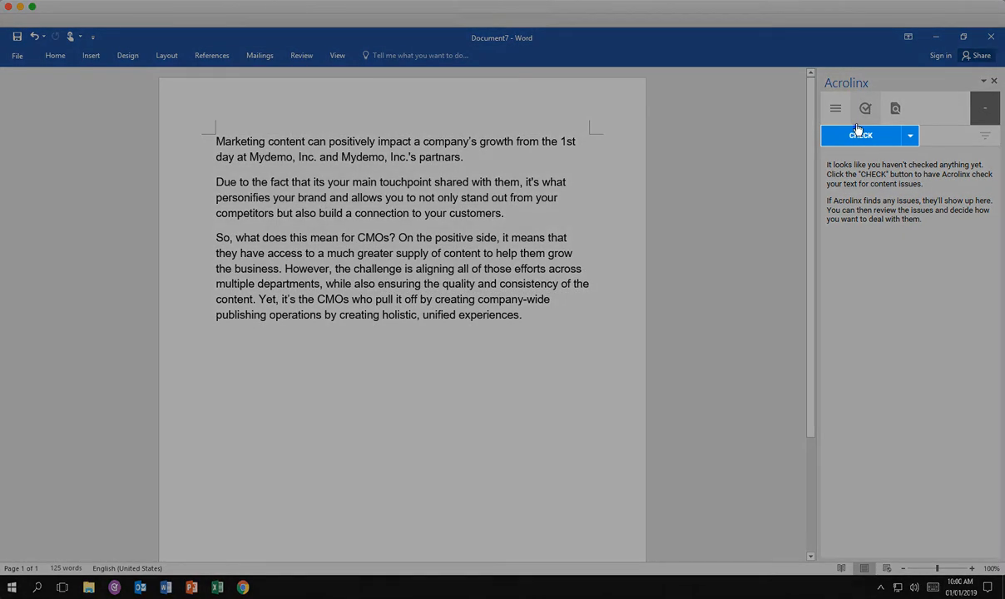
# - Run an Acrolinx check on the marketing text, scoring 55 with 10 issues
pyautogui.click(860, 135)
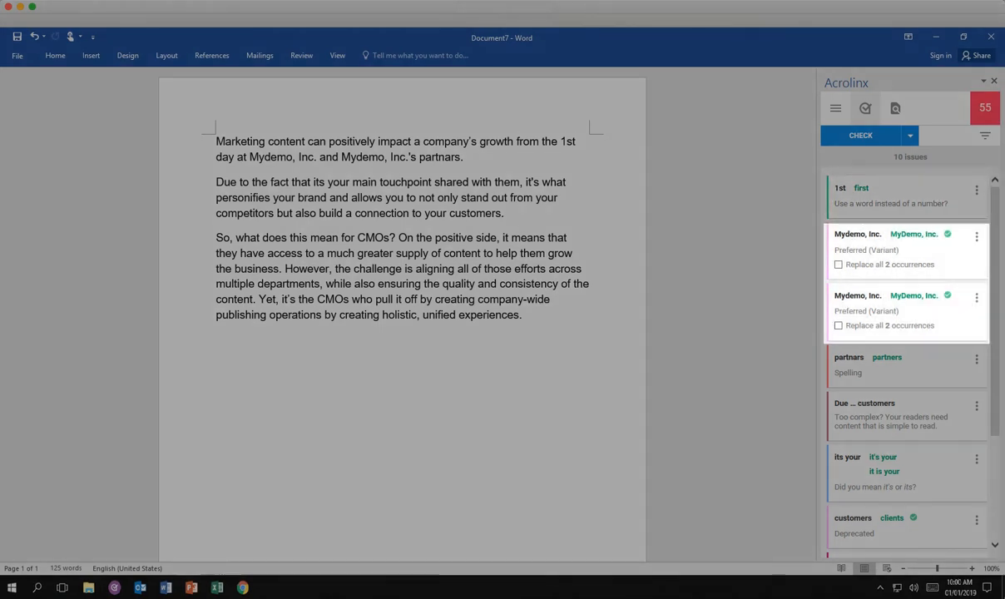
# - Review the issue cards, including the MyDemo, Inc. terms and the third-paragraph tone issue
pyautogui.click(907, 414)
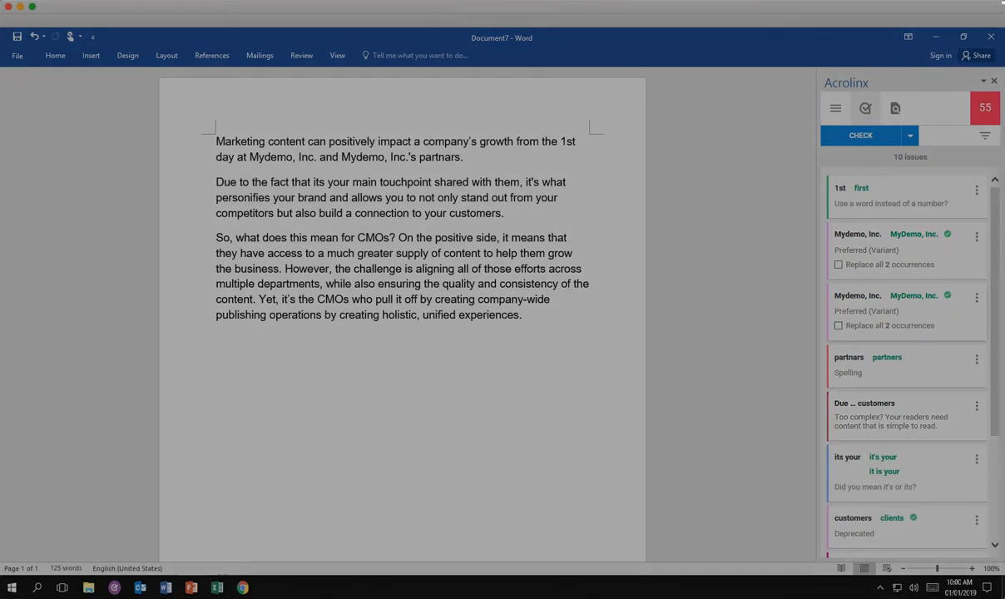
pyautogui.click(907, 473)
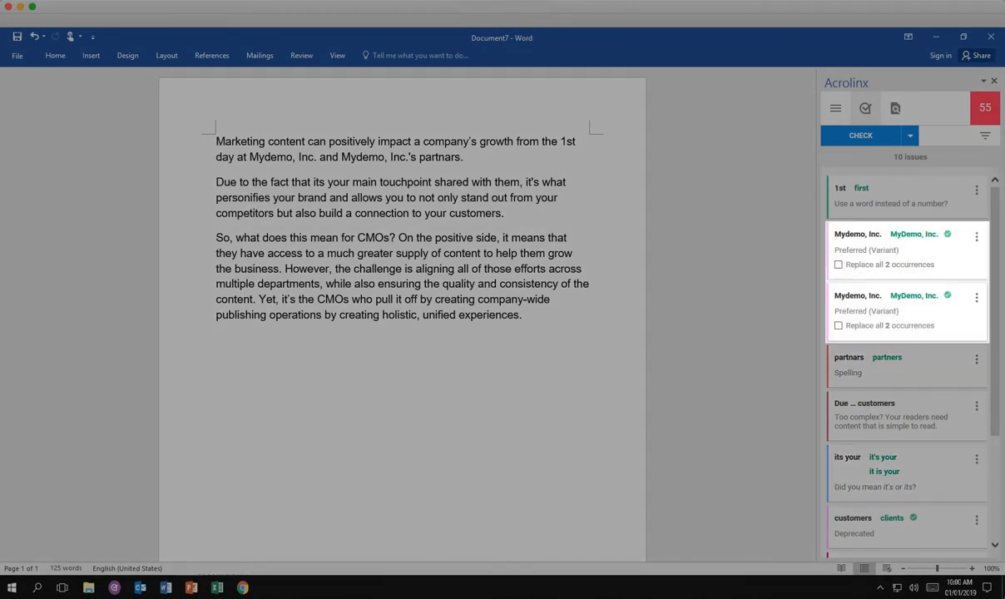
pyautogui.scroll(-3)
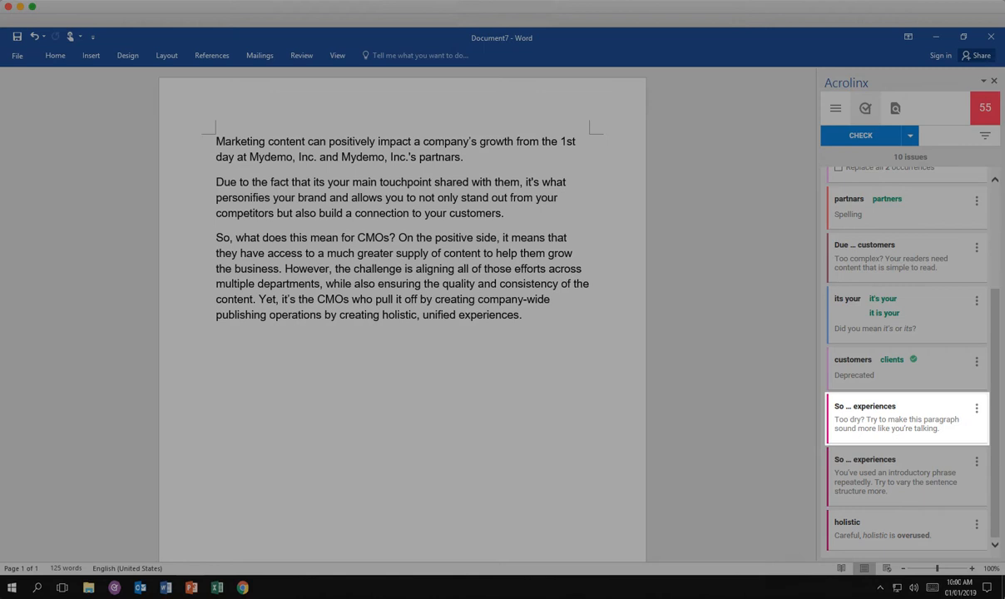
pyautogui.click(907, 257)
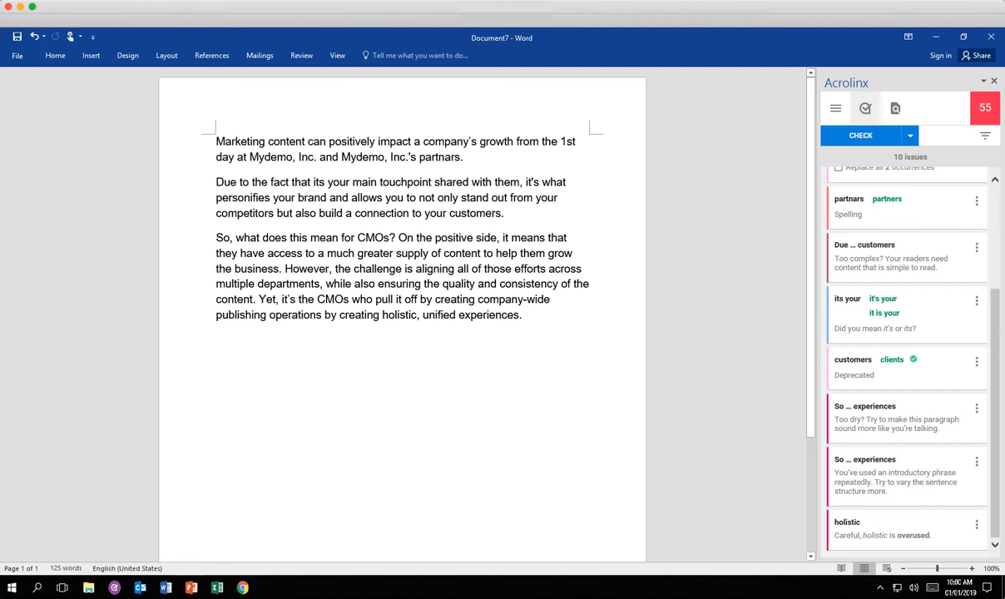
pyautogui.click(907, 313)
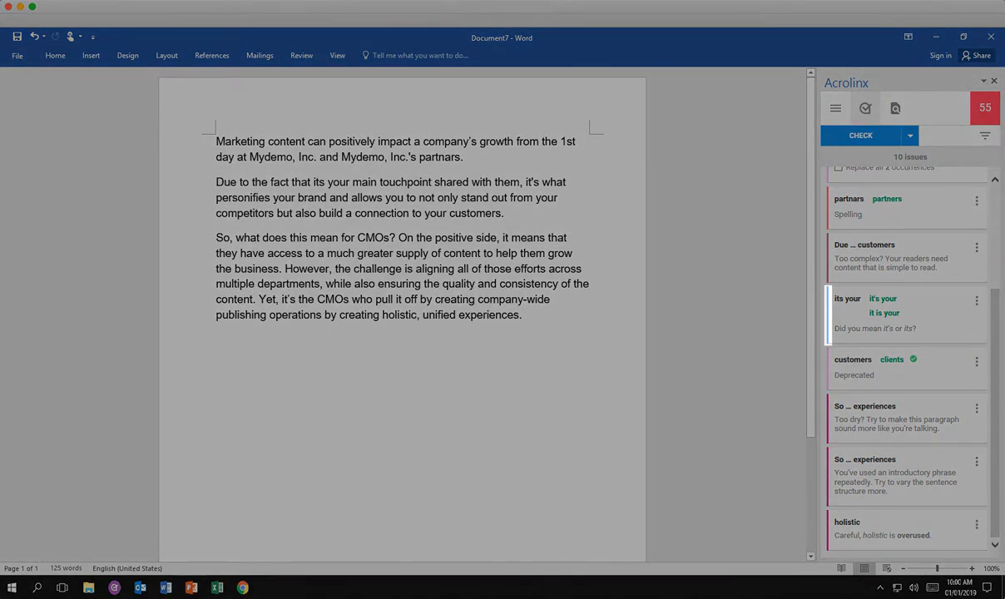
pyautogui.scroll(3)
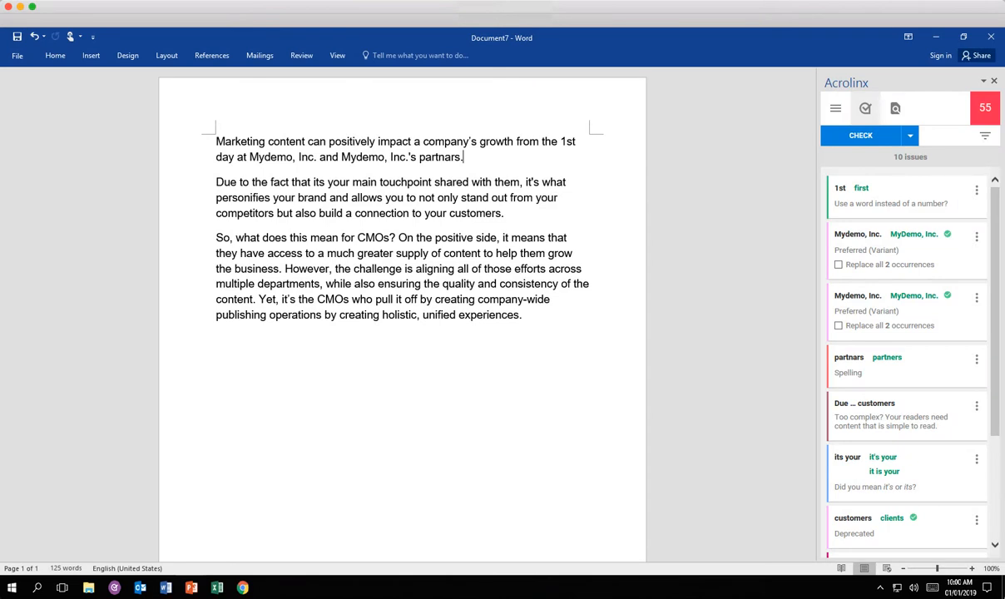
# - Accept the partners spelling fix and replace both Mydemo, Inc. mentions with MyDemo, Inc
pyautogui.click(907, 365)
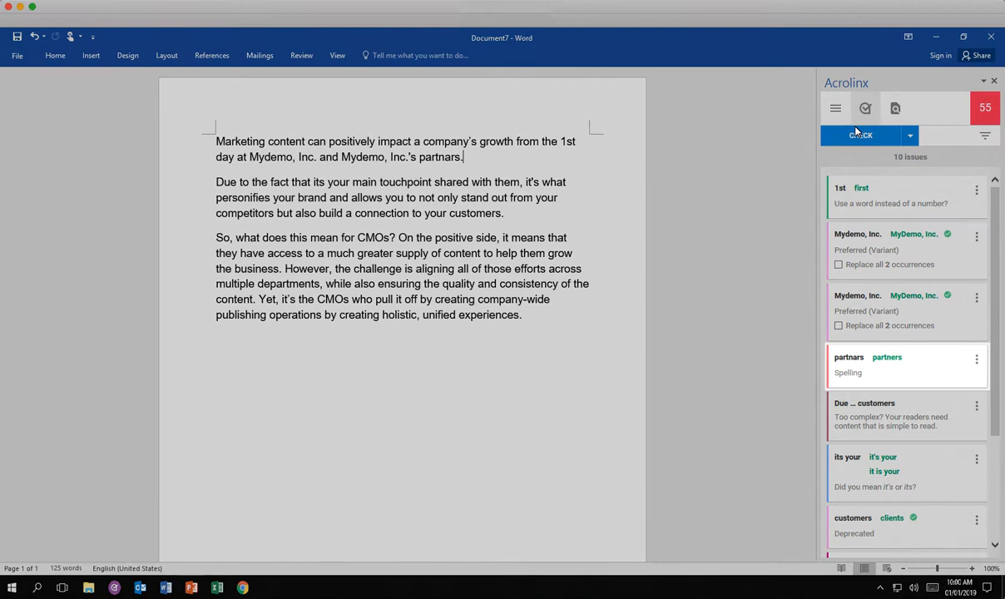
pyautogui.click(907, 365)
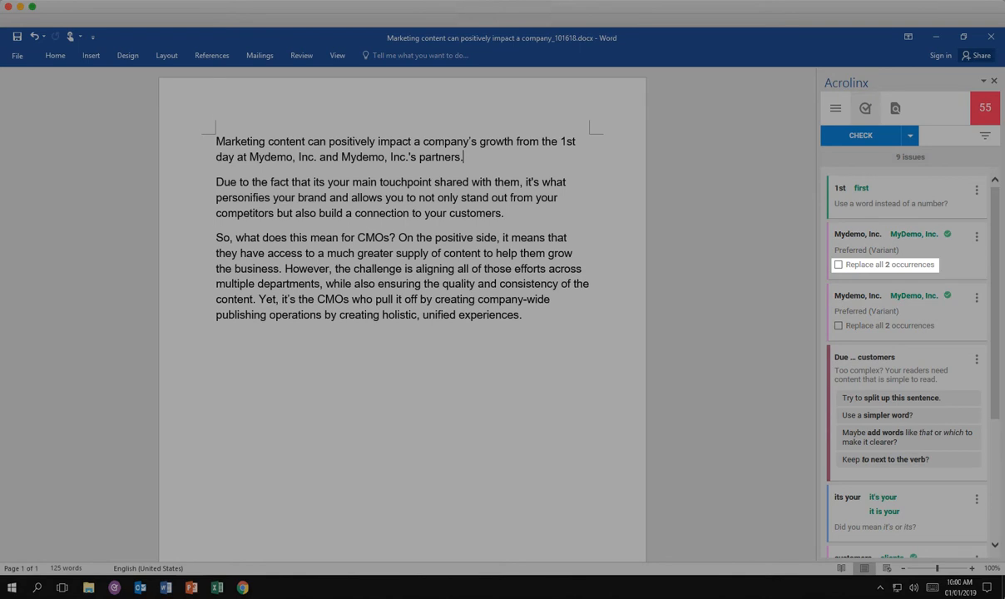
pyautogui.click(839, 263)
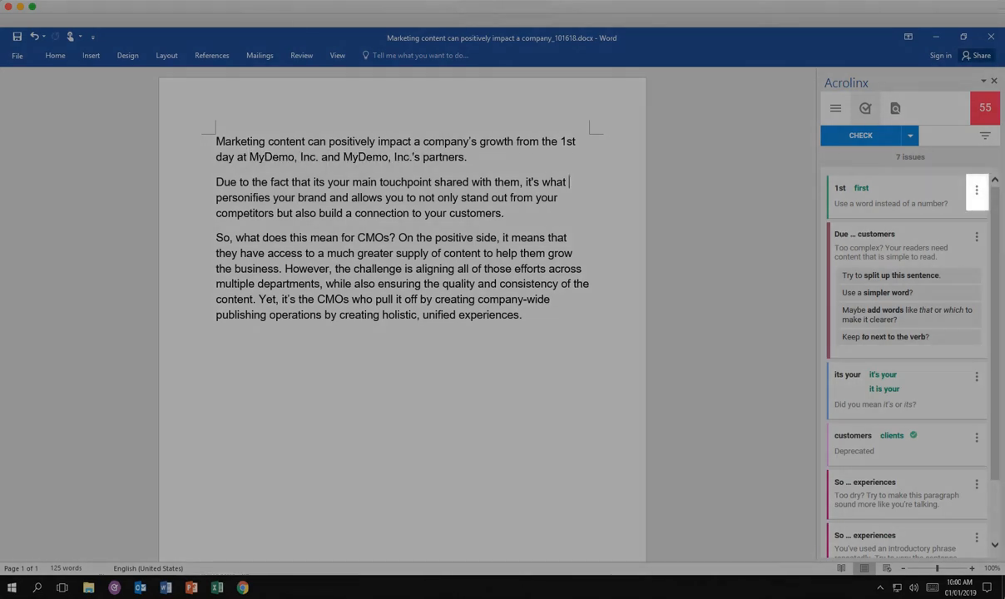
# - Expand the customers card and view its full term information
pyautogui.click(907, 196)
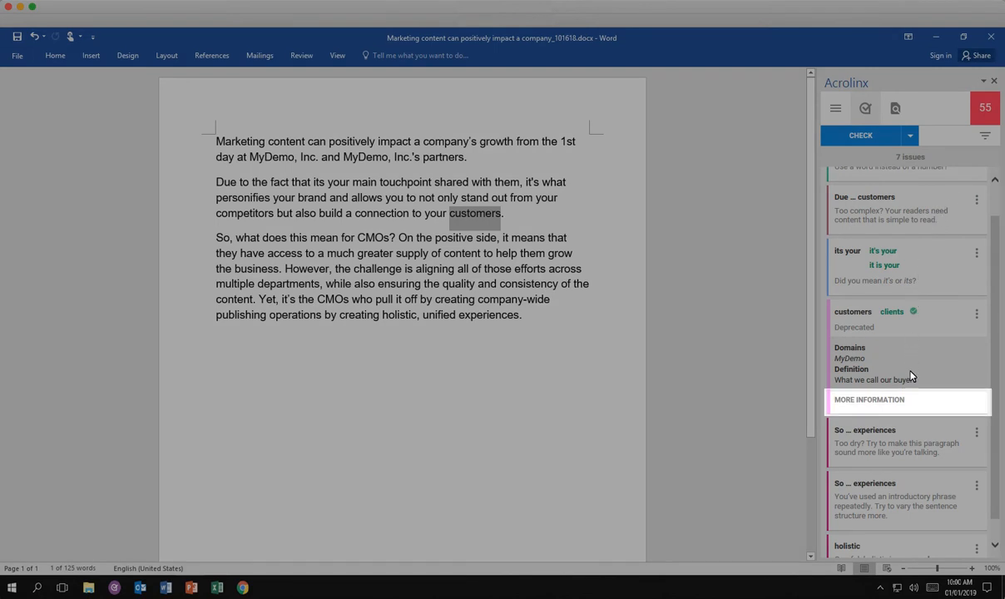
pyautogui.click(868, 399)
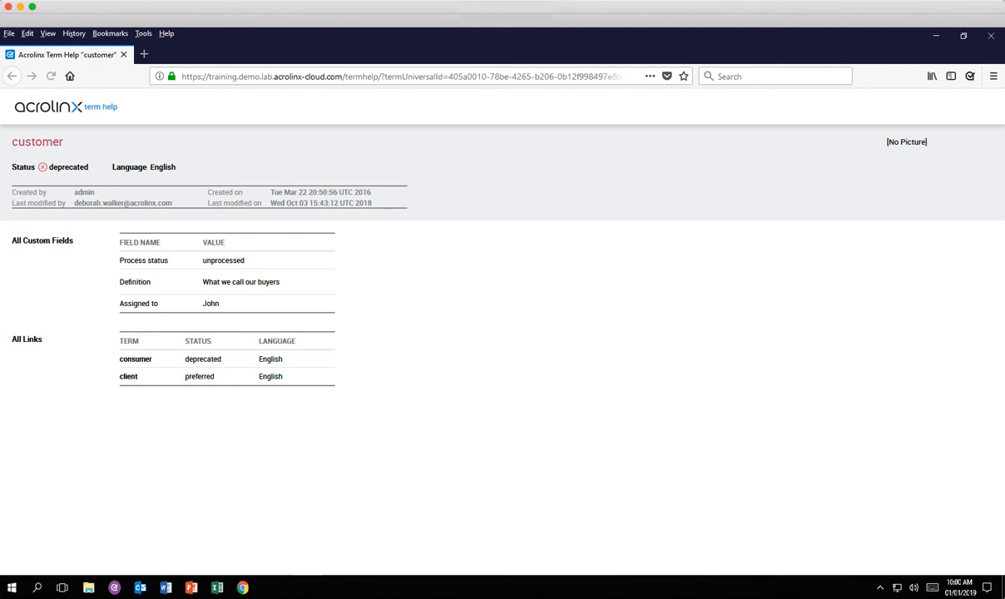
# - Read the Term Help page showing customer deprecated in favour of client, then return to Word
pyautogui.click(165, 589)
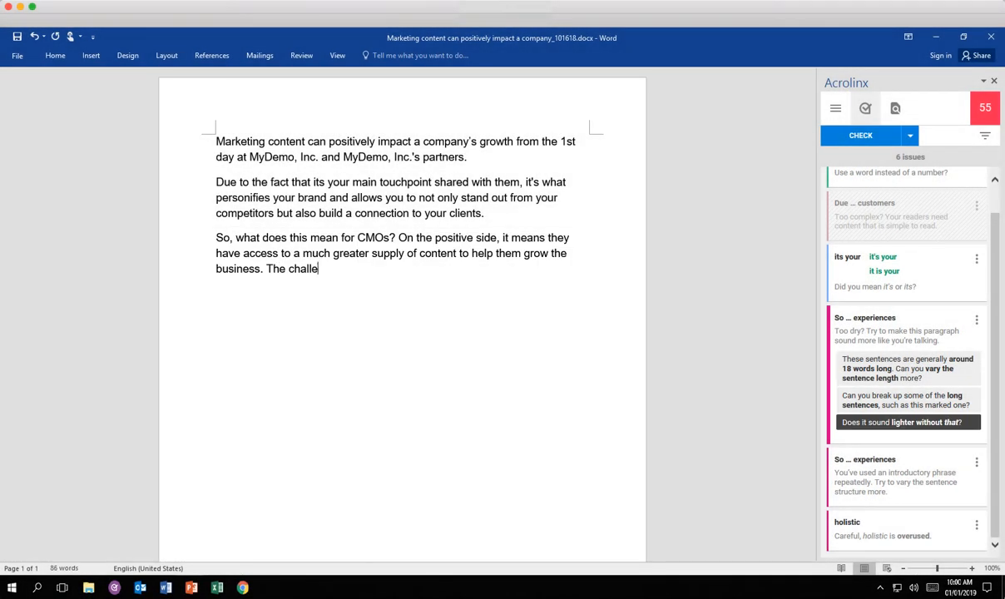
# - Rewrite the third paragraph in shorter sentences and recheck, scoring green 93 with 4 issues
pyautogui.write('nge is to align all those efforts acro')
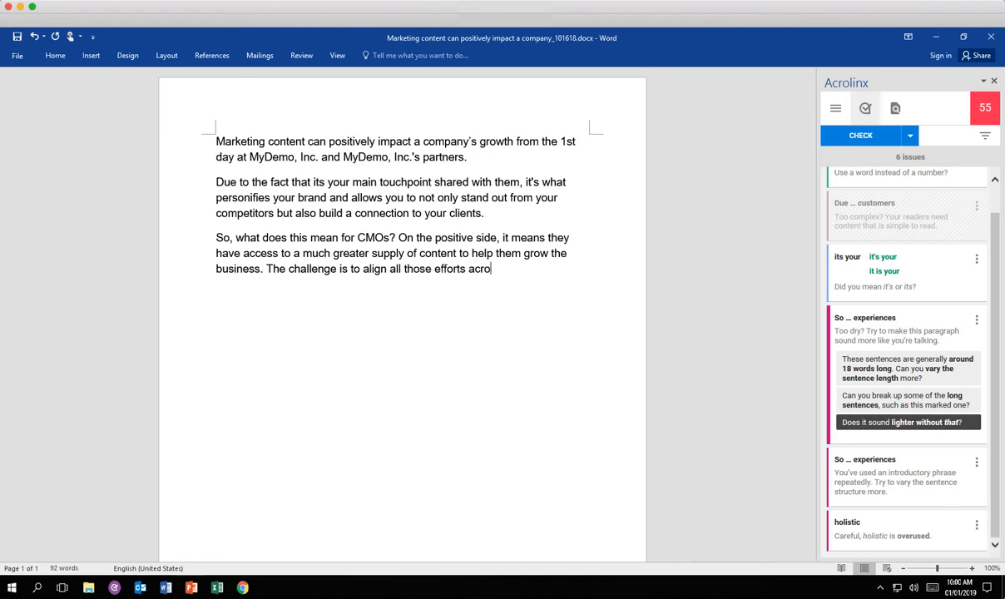
pyautogui.write('ss multiple departments. Also to ensure the quality and consistency')
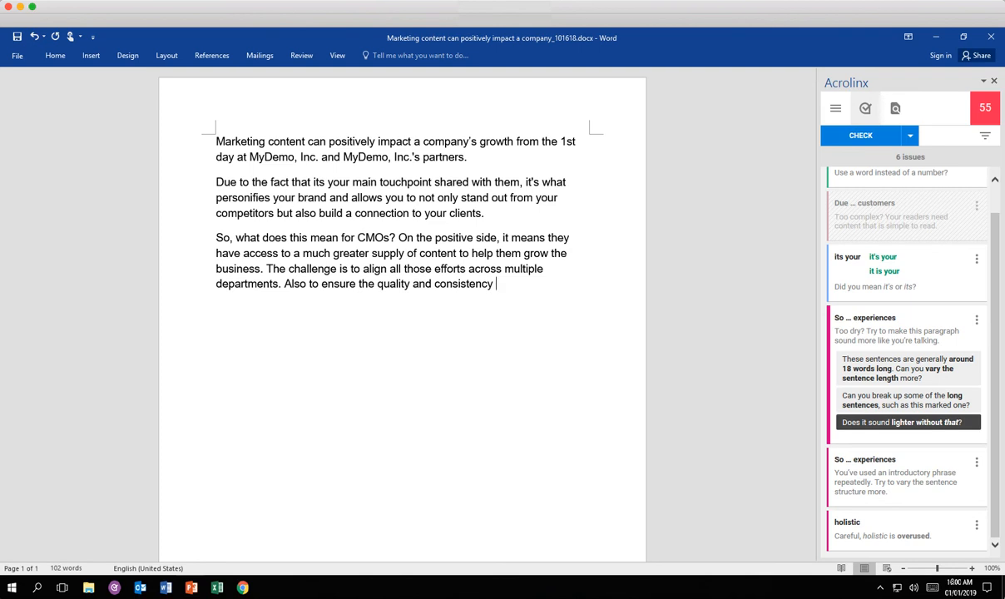
pyautogui.write('of the content. The CMOs pull this off by creating company-wide publishing operations.')
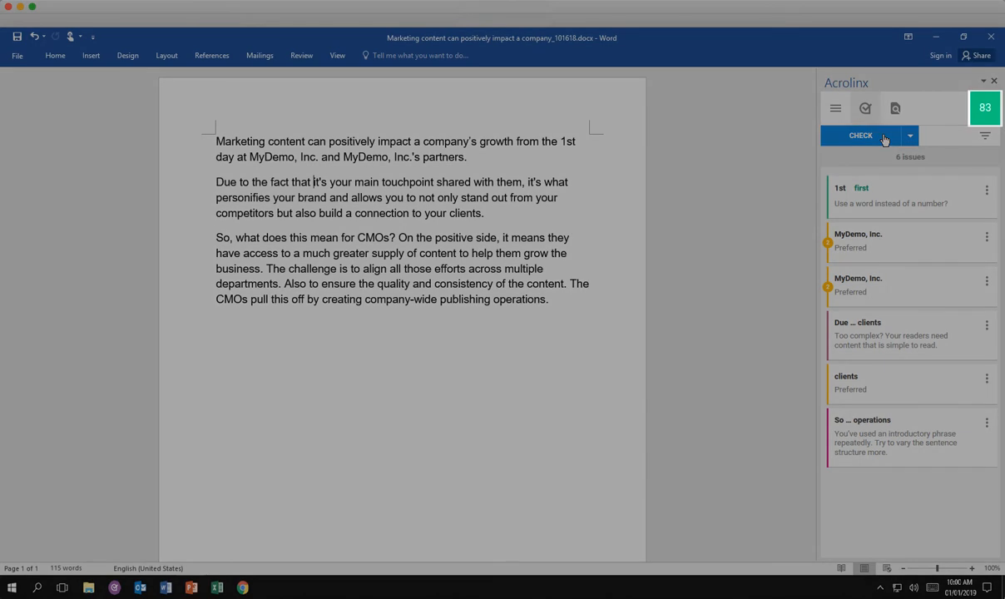
pyautogui.click(860, 136)
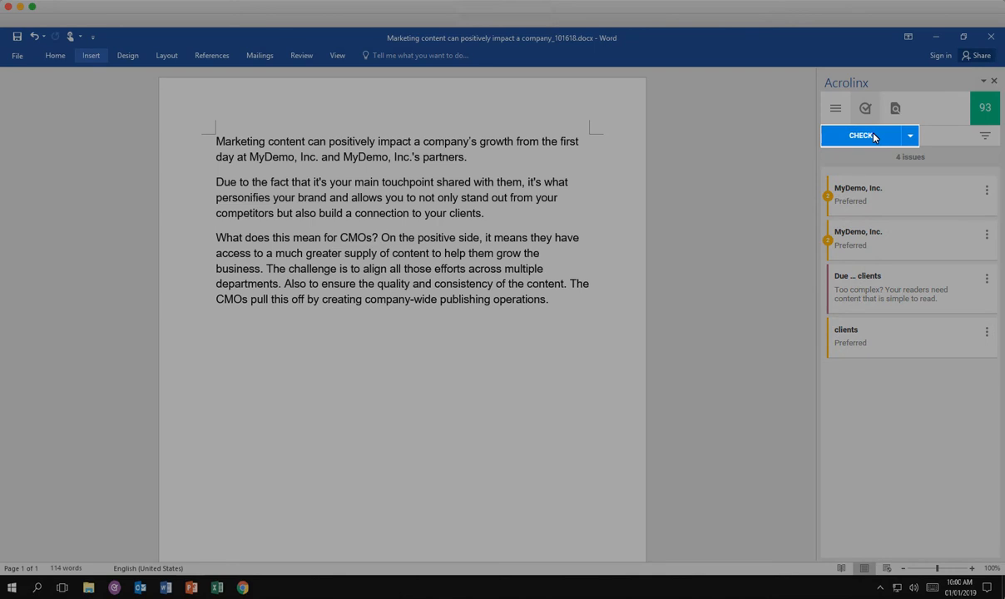